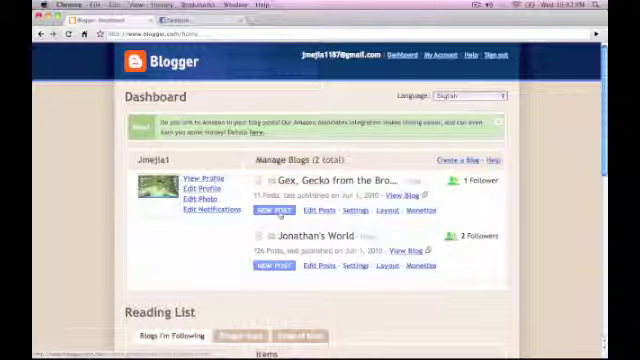
- Create a new post on Gex, Gecko from the Bronx titled 'Freckles on a Rubik's Cube'
{"action": "left_click", "coordinate": [273, 211]}
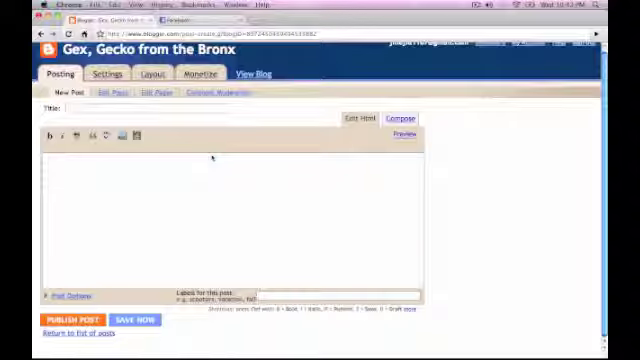
{"action": "left_click", "coordinate": [135, 106]}
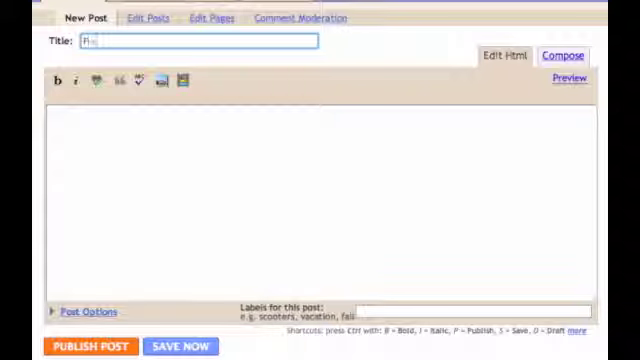
{"action": "type", "text": "Freckles on a Rubik's Cube"}
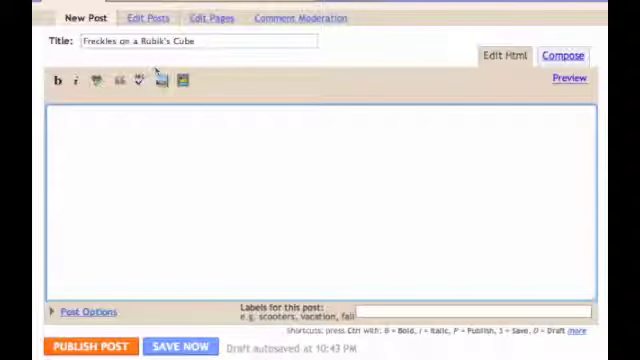
- Choose the Rubik's Cube photo 100_2462.JPG from the computer for the post image
{"action": "left_click", "coordinate": [153, 80]}
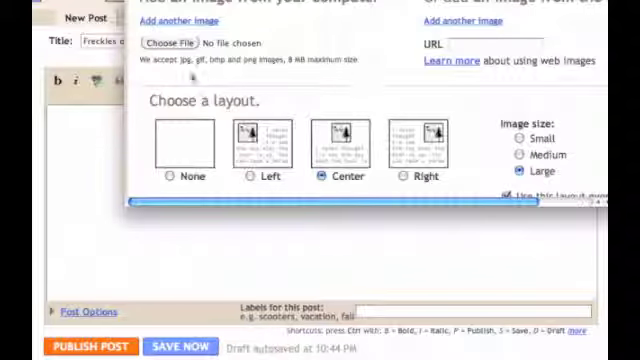
{"action": "left_click", "coordinate": [171, 42]}
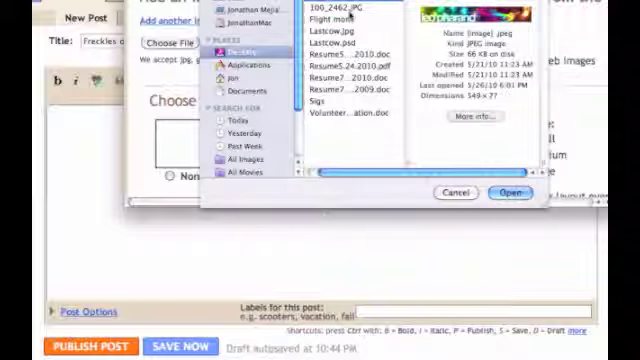
{"action": "left_click", "coordinate": [345, 15]}
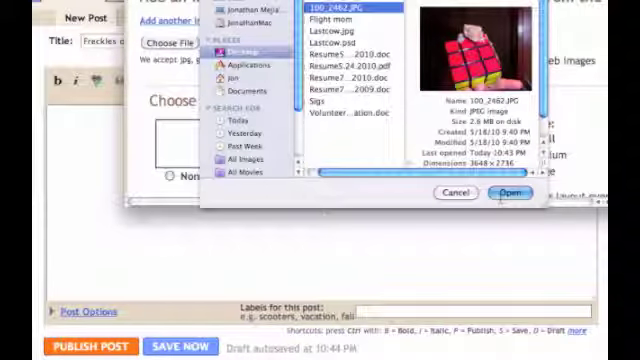
{"action": "left_click", "coordinate": [525, 194]}
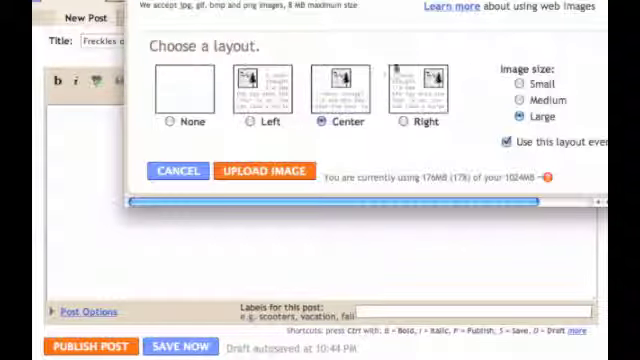
- Try the none and left layouts, then set the image layout to Center
{"action": "left_click", "coordinate": [172, 122]}
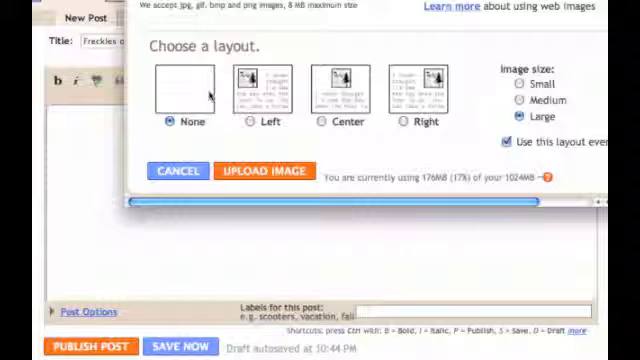
{"action": "left_click", "coordinate": [254, 122]}
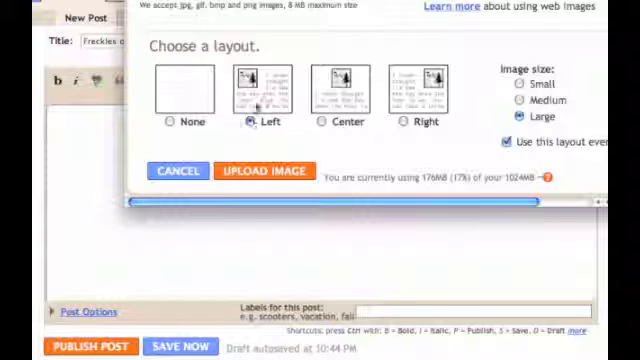
{"action": "mouse_move", "coordinate": [297, 85]}
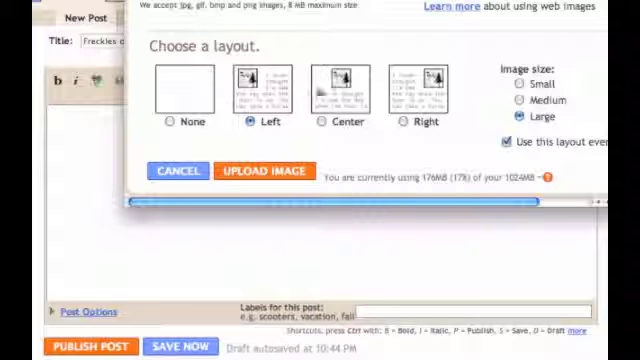
{"action": "left_click", "coordinate": [323, 122]}
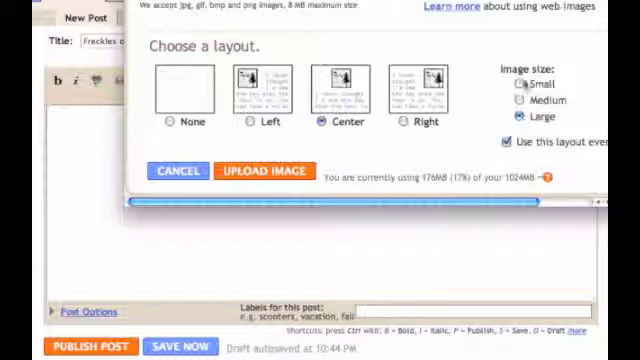
- Keep the image size at Large and upload the photo into the post
{"action": "left_click", "coordinate": [524, 101]}
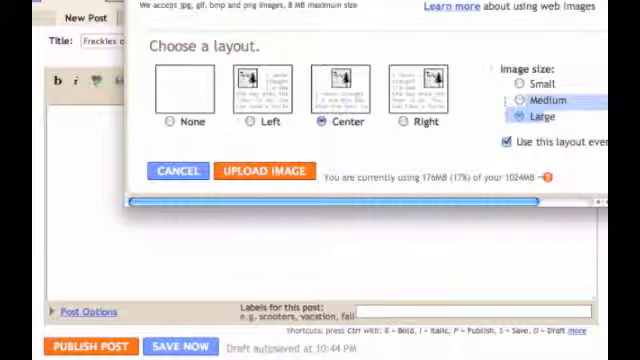
{"action": "left_click", "coordinate": [520, 117]}
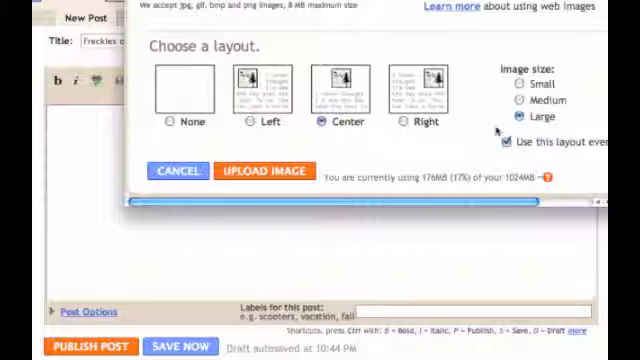
{"action": "left_click", "coordinate": [269, 171]}
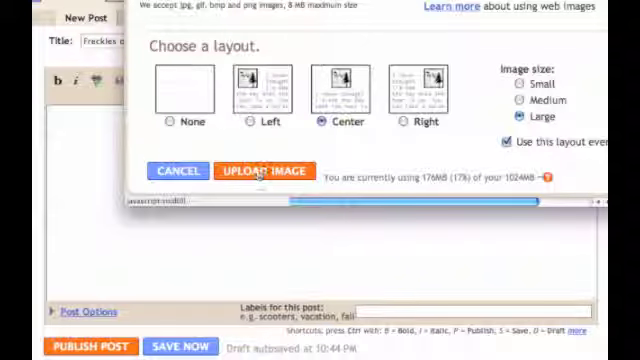
{"action": "left_click", "coordinate": [268, 170]}
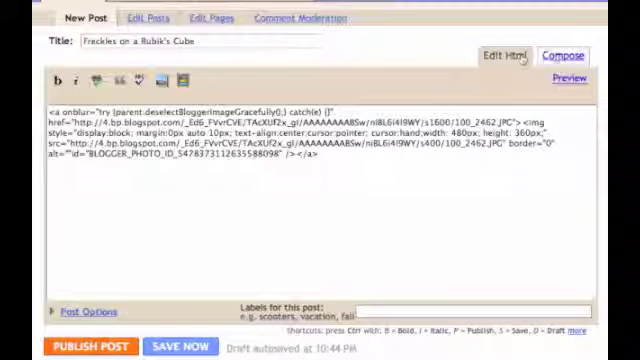
- In Compose view, add the caption about the first gecko completing the task below the photo
{"action": "left_click", "coordinate": [569, 54]}
{"action": "type", "text": "After many hours he became known as the first gecko ever to complete the task!"}
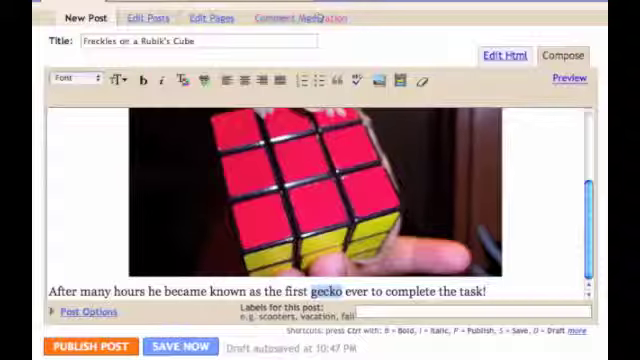
{"action": "left_click", "coordinate": [330, 290]}
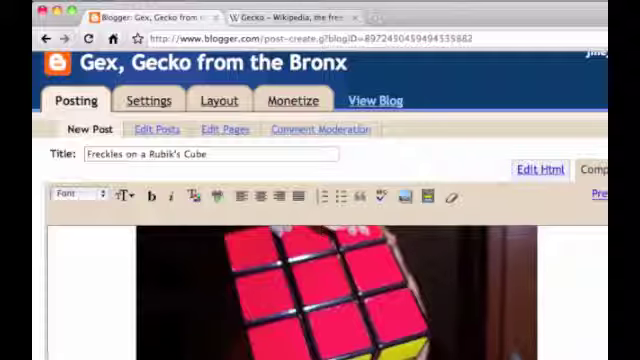
{"action": "scroll", "scroll_direction": "down", "scroll_amount": 3}
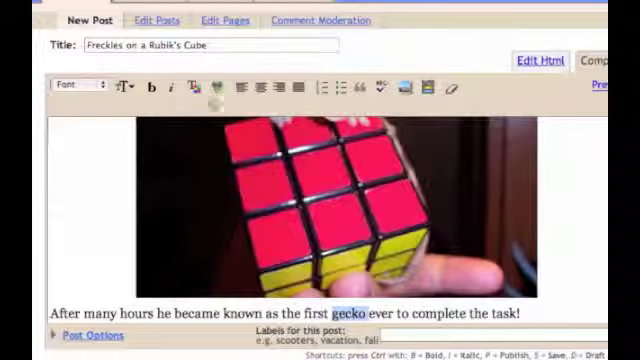
{"action": "mouse_move", "coordinate": [210, 88]}
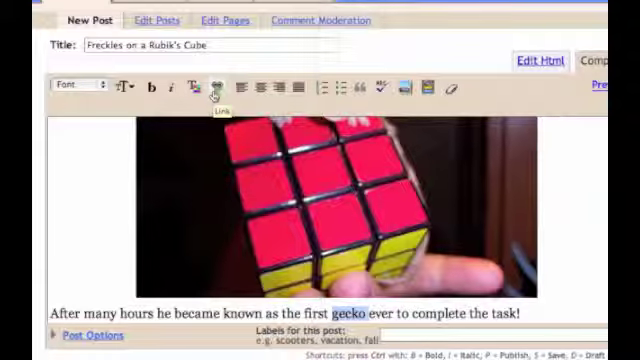
{"action": "left_click", "coordinate": [211, 87]}
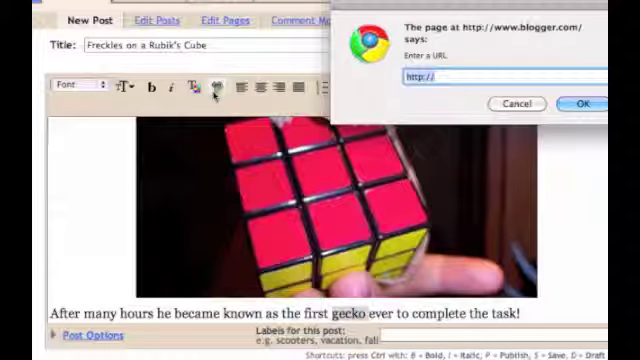
{"action": "type", "text": "http://en.wikipedia.org/wiki/Gecko"}
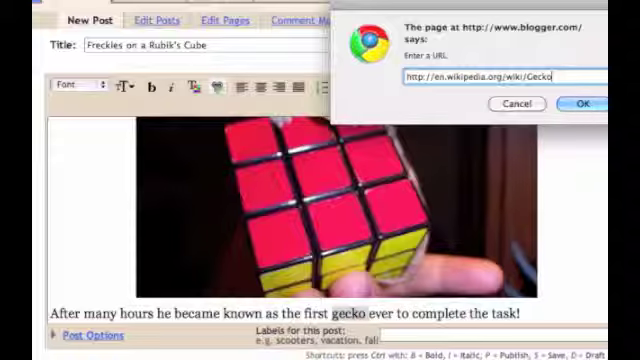
{"action": "left_click", "coordinate": [581, 104]}
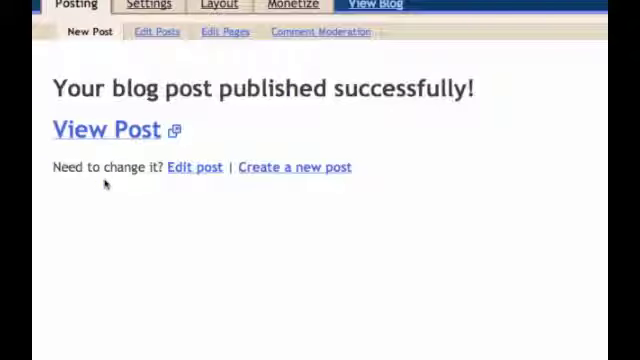
{"action": "left_click", "coordinate": [90, 130]}
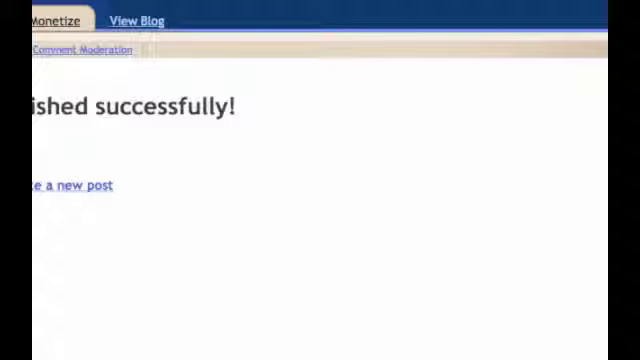
{"action": "left_click", "coordinate": [131, 20]}
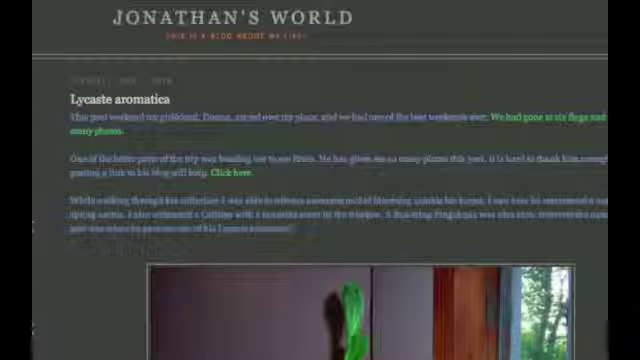
- Scroll through Jonathan's World's Lycaste aromatica post and its orchid photo
{"action": "scroll", "scroll_direction": "down", "scroll_amount": 3}
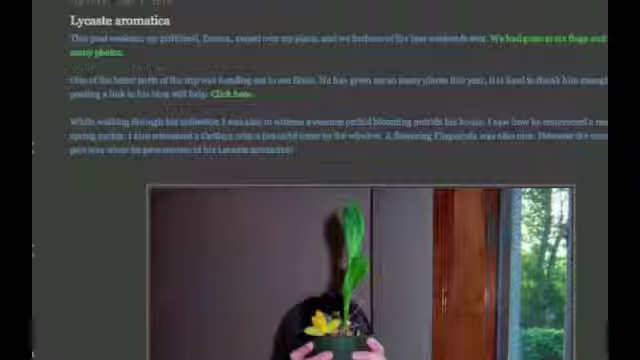
{"action": "scroll", "scroll_direction": "up", "scroll_amount": 3}
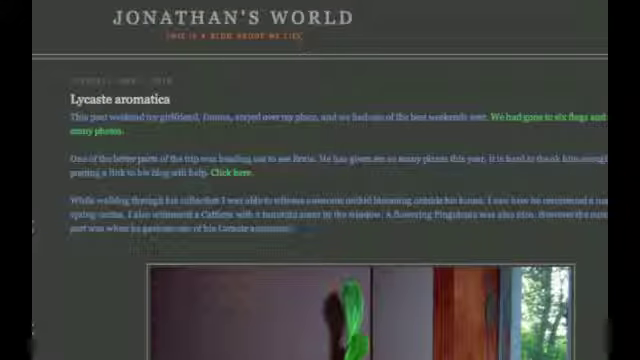